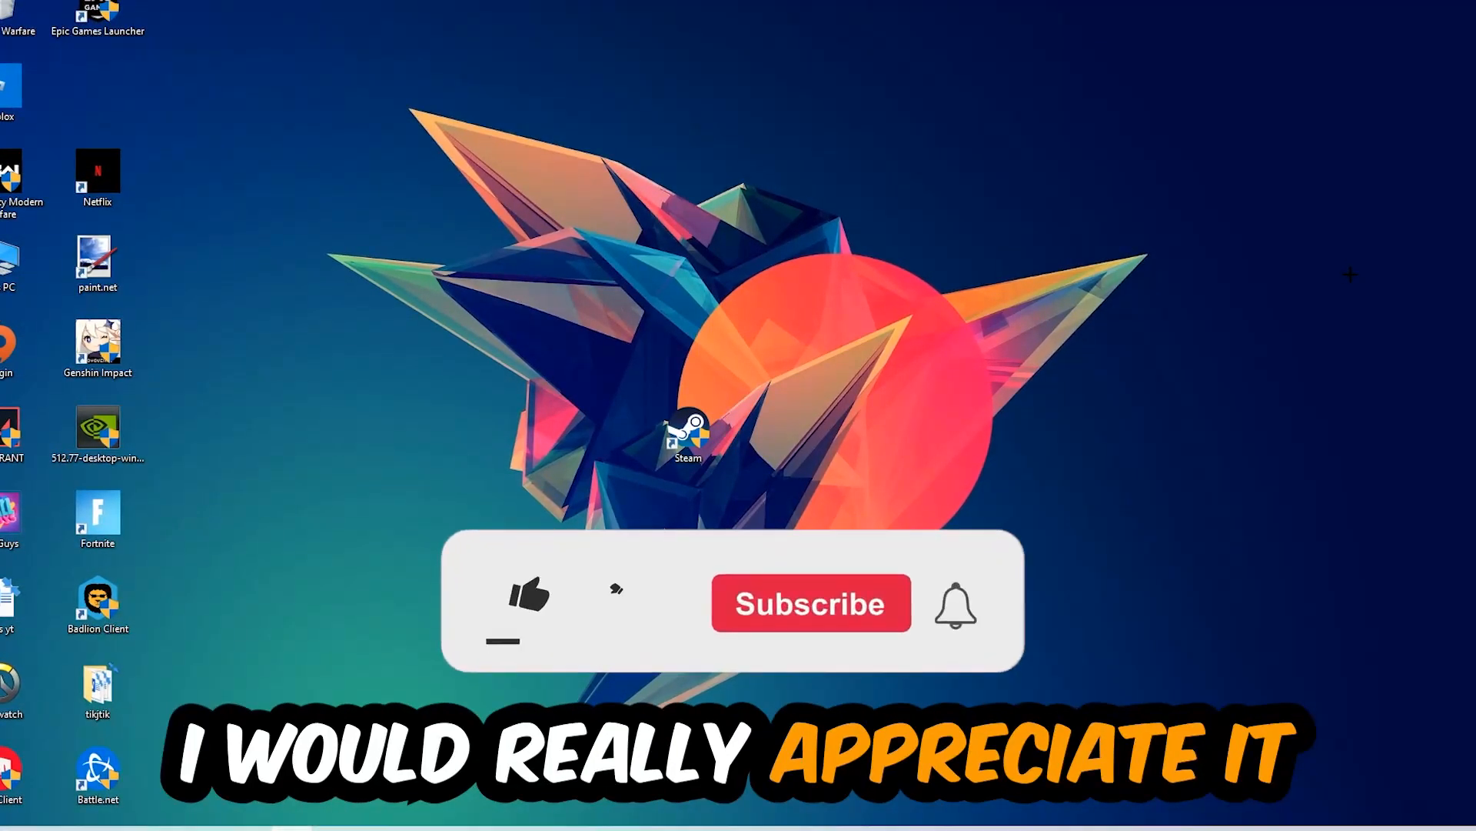
Step: Open Task Manager from the right-click shortcut menu
click(527, 598)
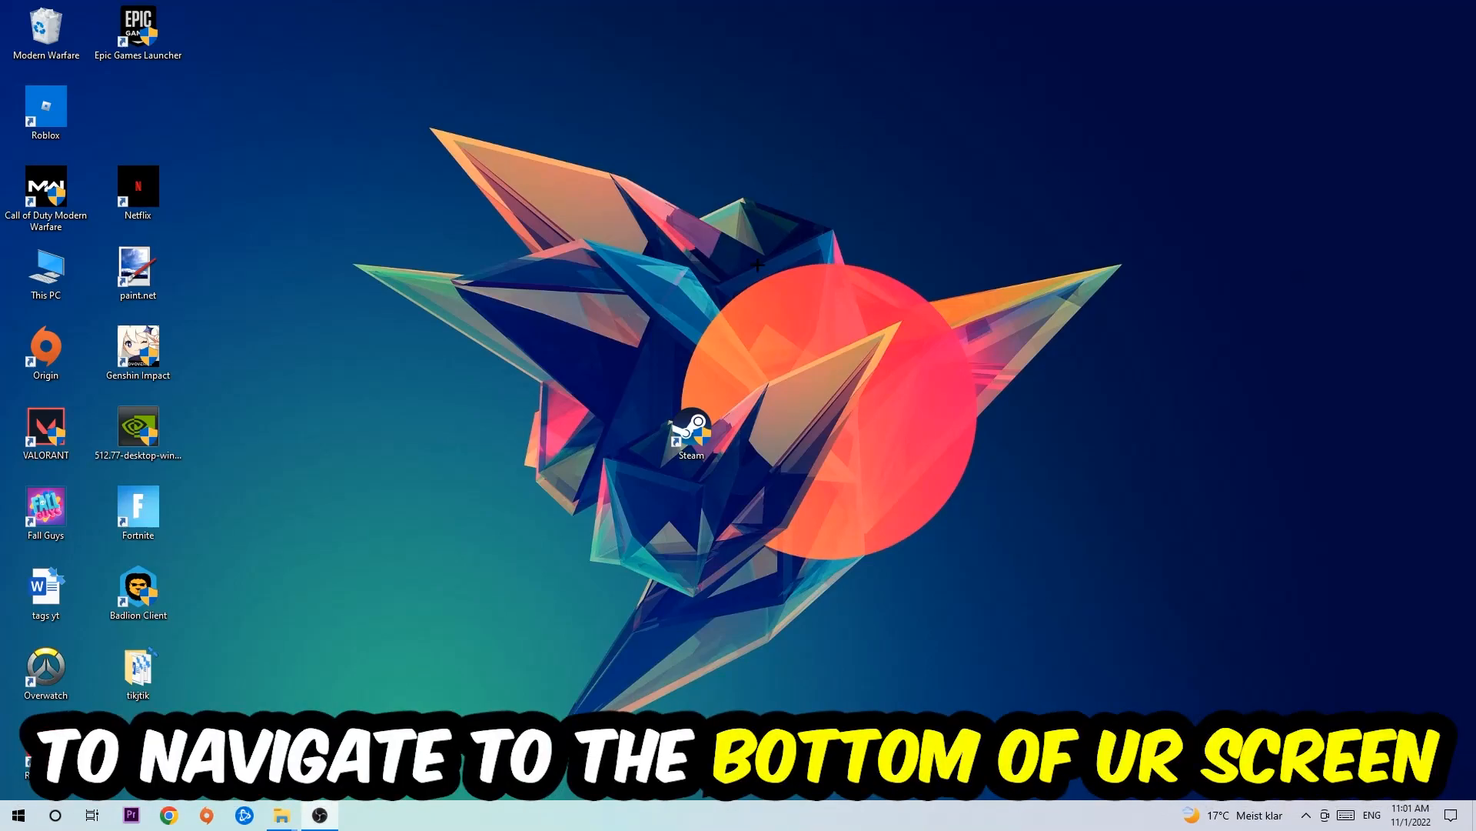
right_click(659, 815)
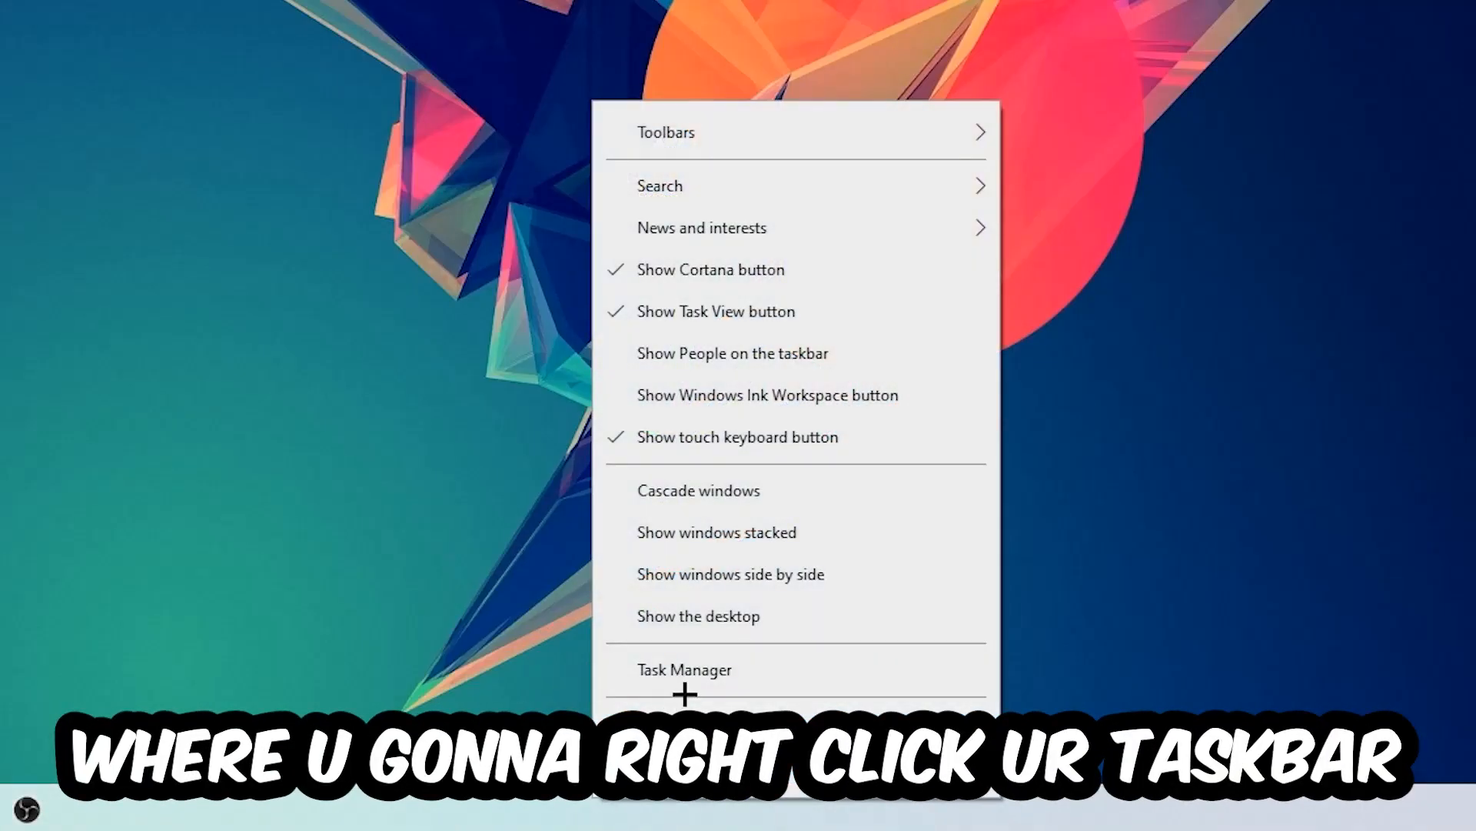
click(685, 669)
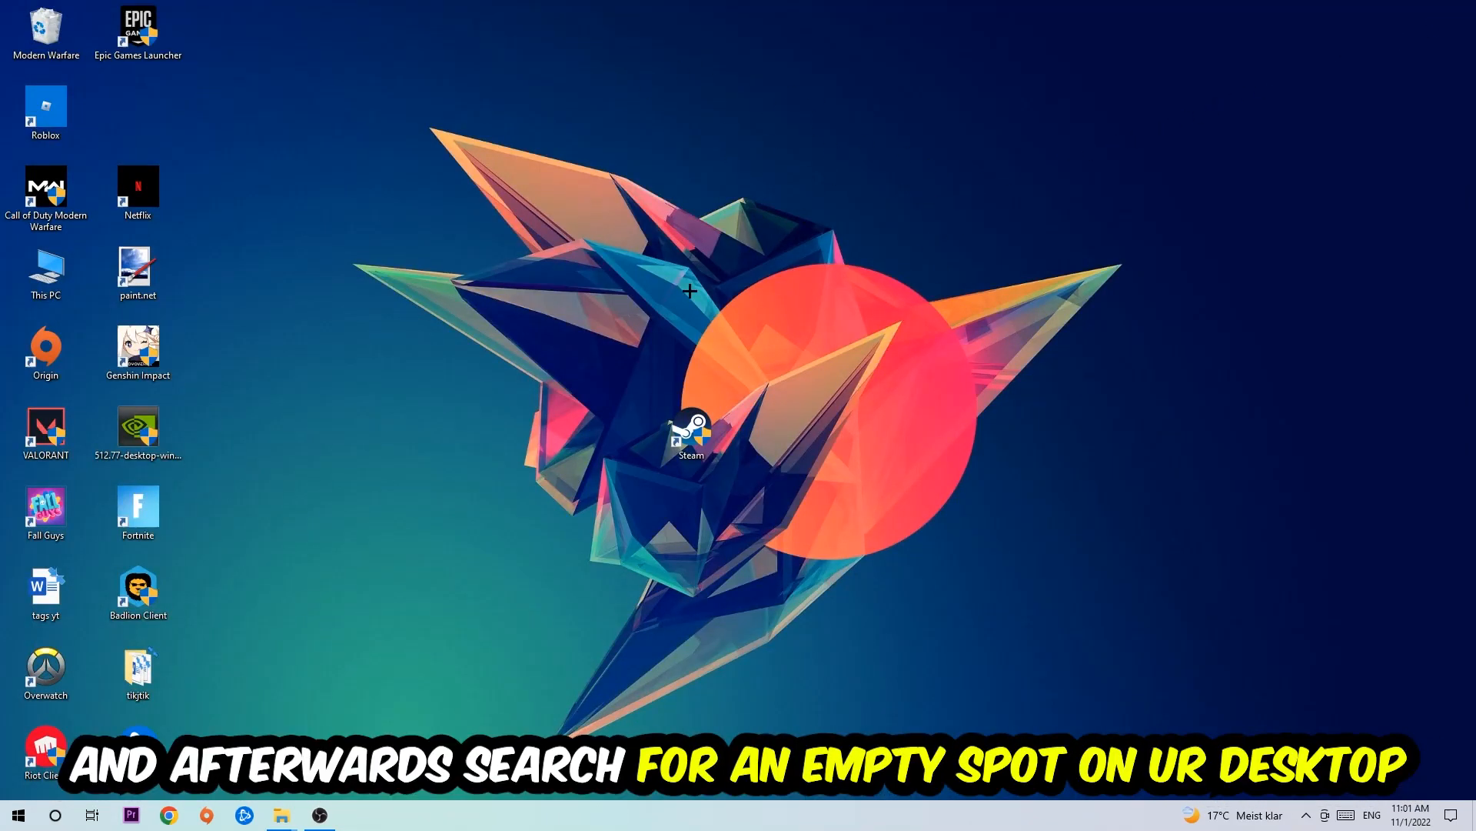
mouse_move(734, 233)
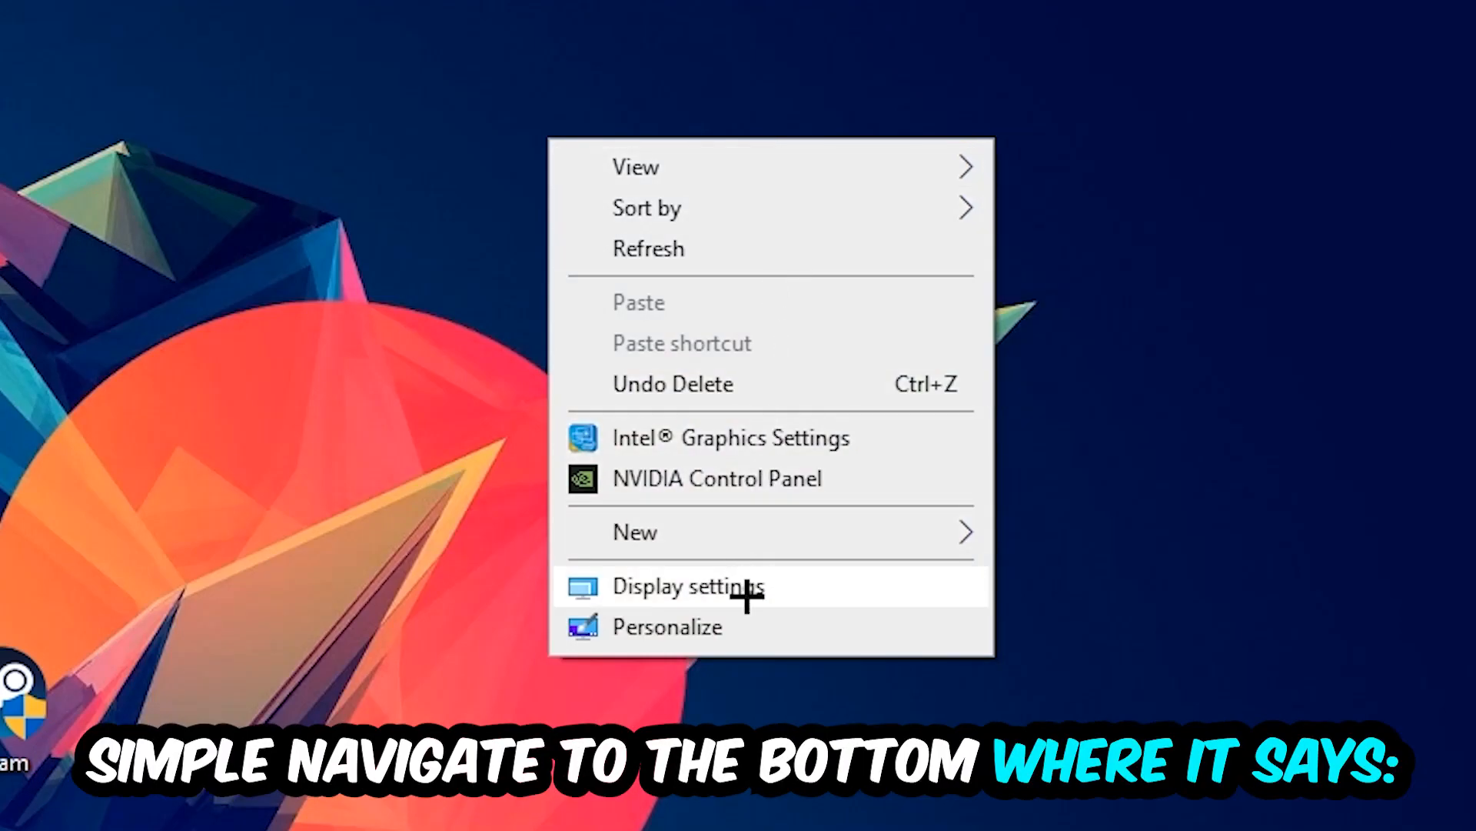
Step: Choose Display settings to show monitors 1 and 2 in Settings
click(687, 586)
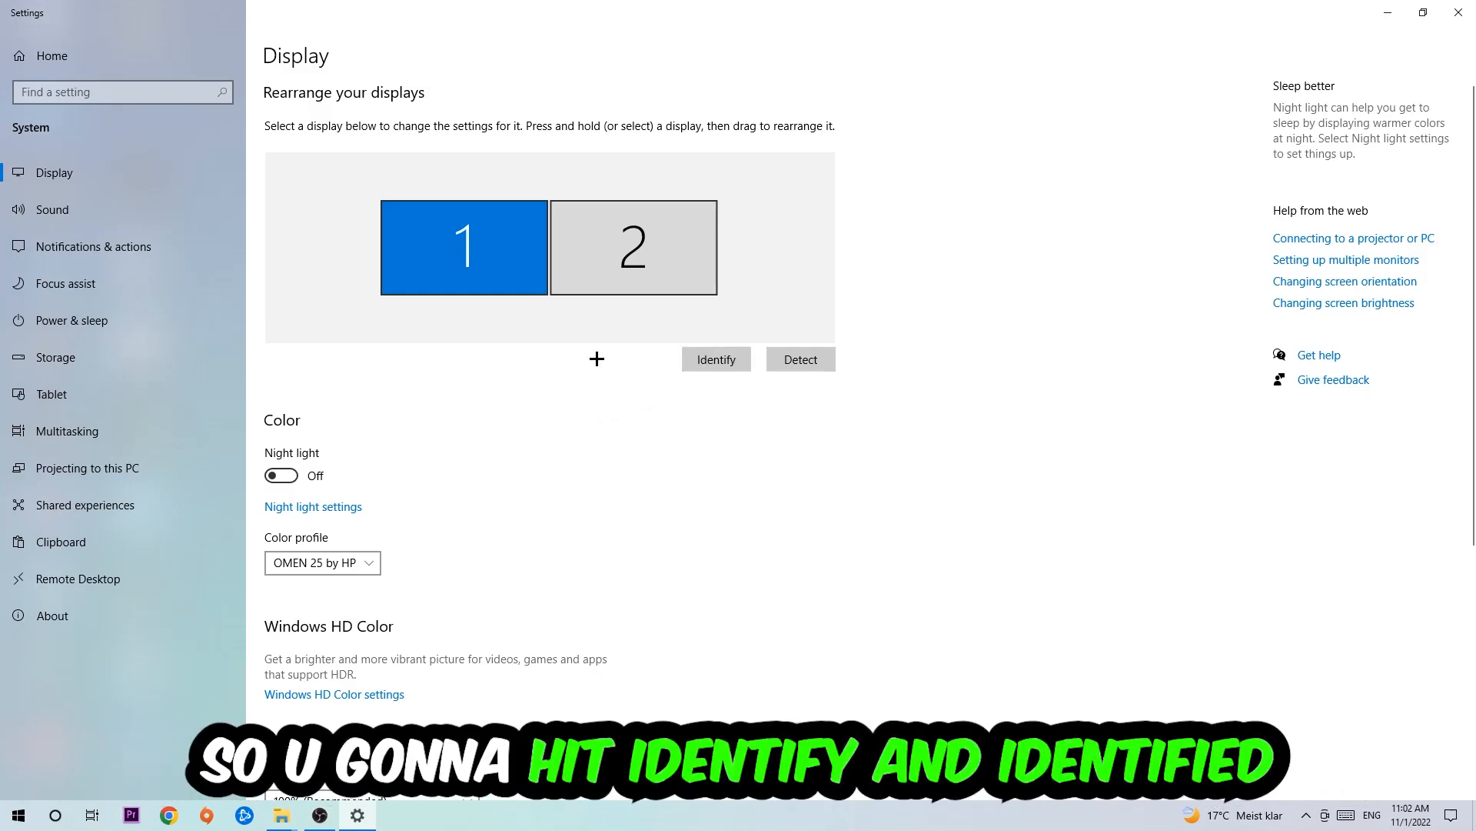
Step: Scroll down the Display page to the Scale and layout options
scroll(down, 3)
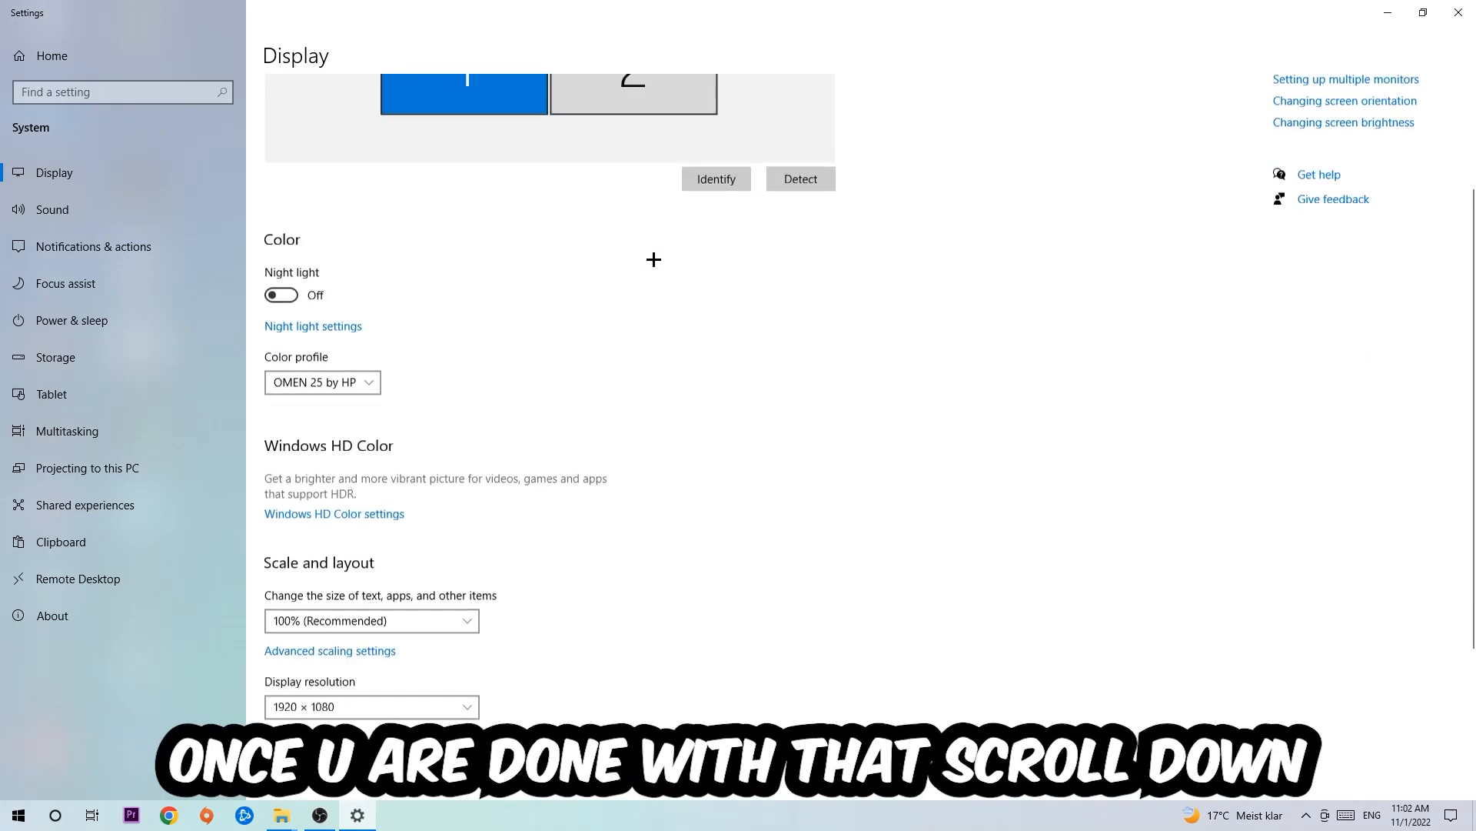
scroll(down, 3)
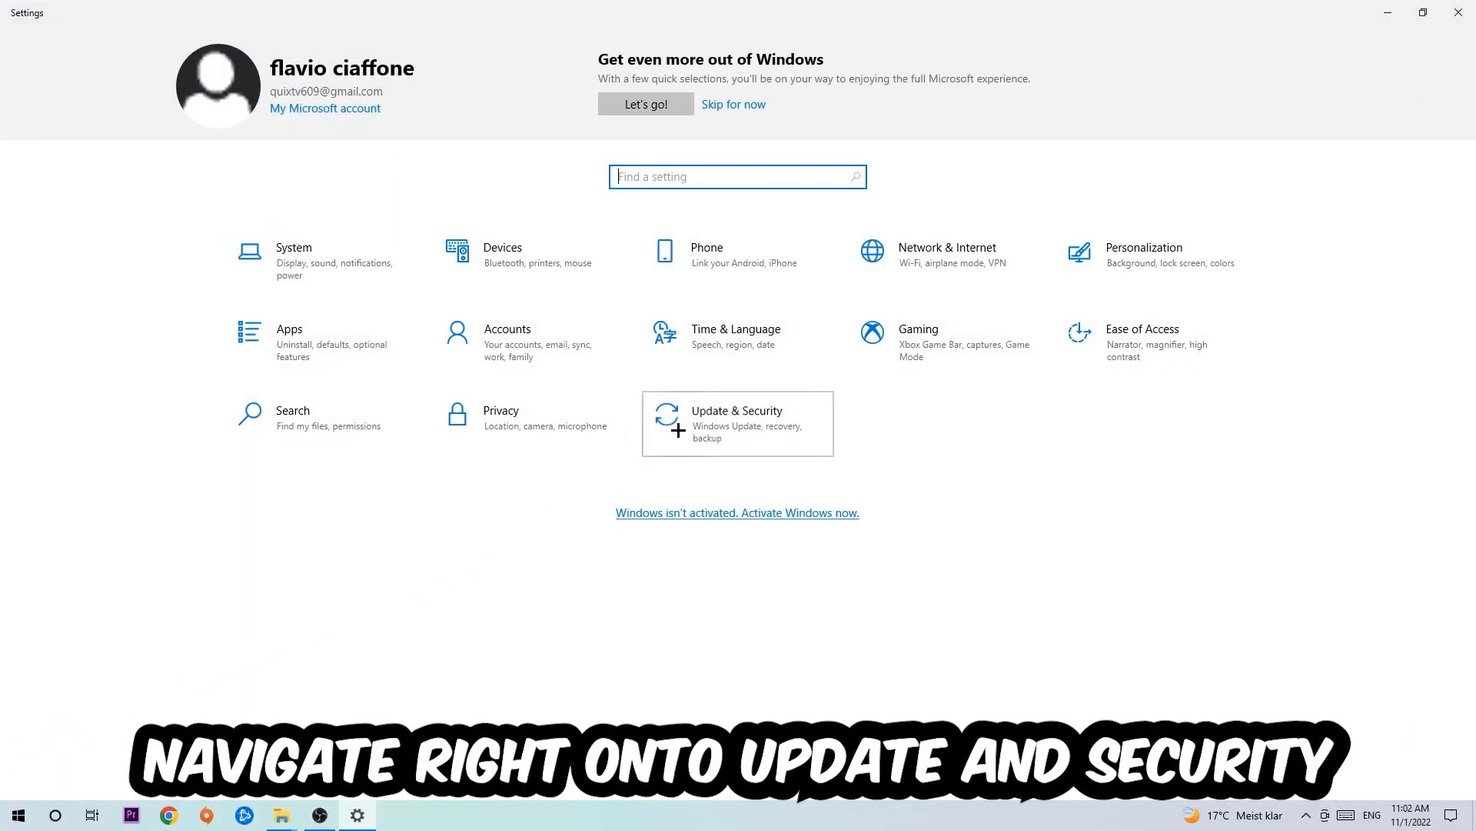
Step: Open Update & Security to reach the Windows Update page
click(738, 423)
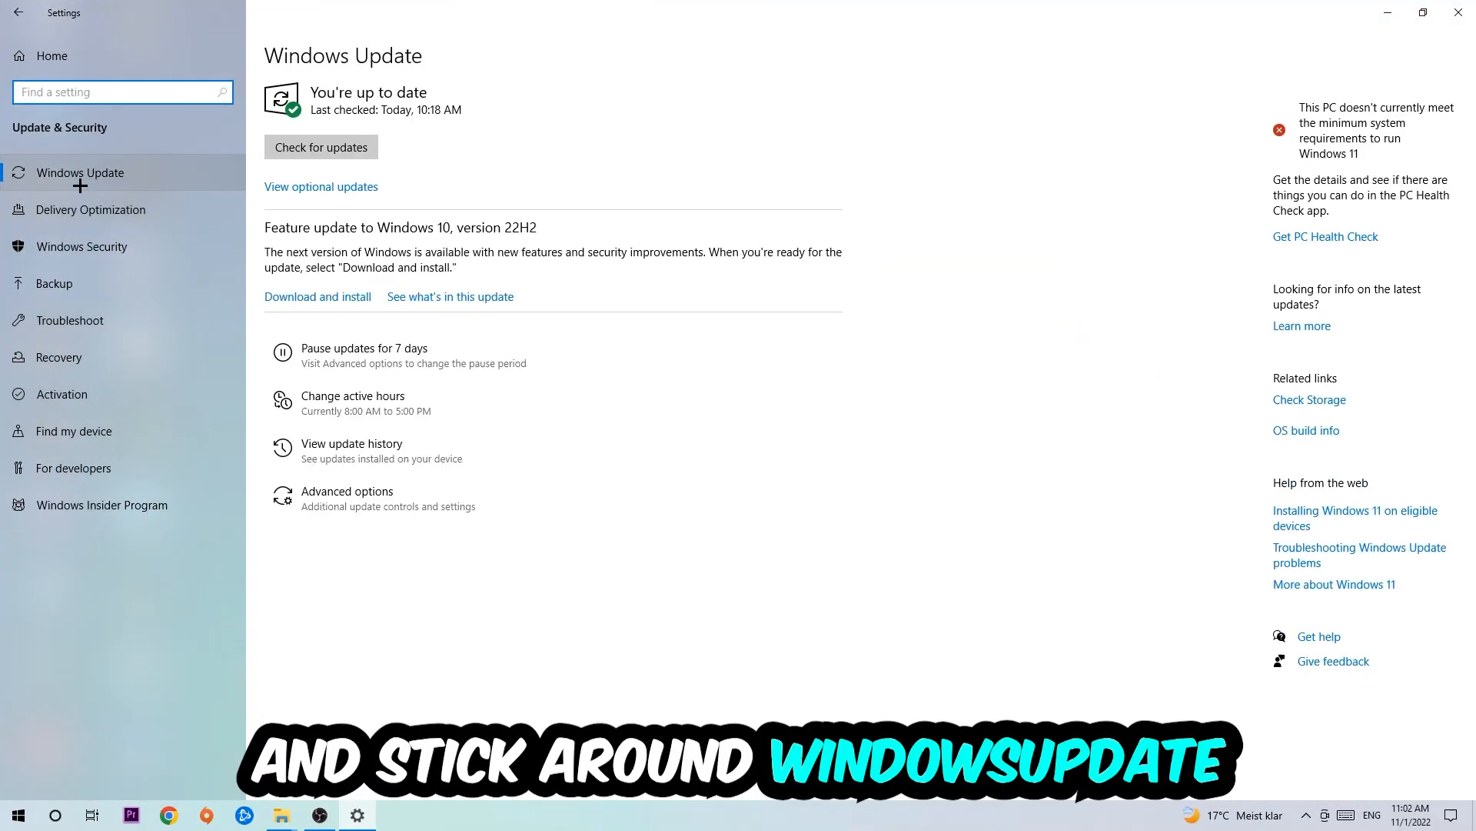